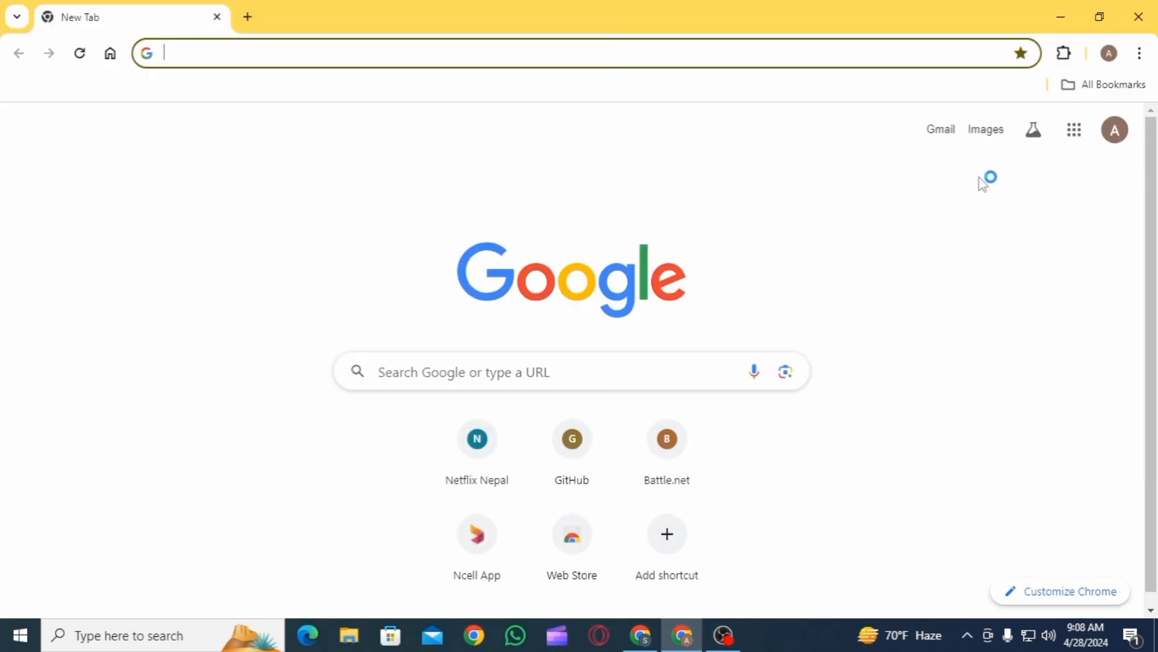
mouse_move(367, 107)
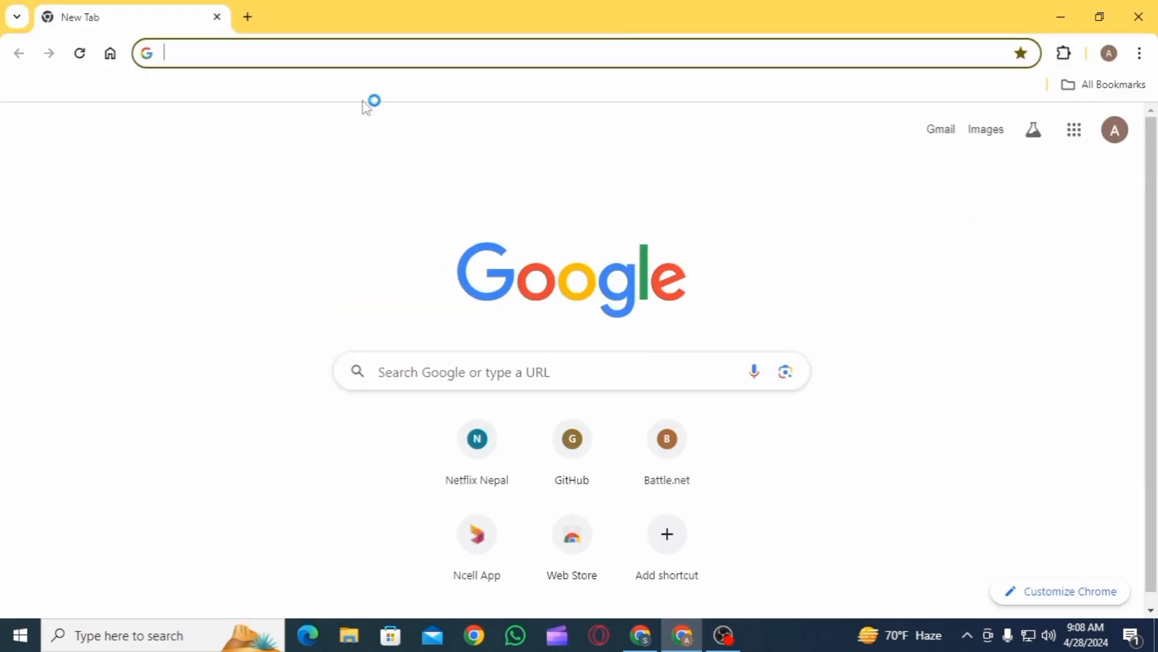
Search Google for 'procreate support'
type("procreate support")
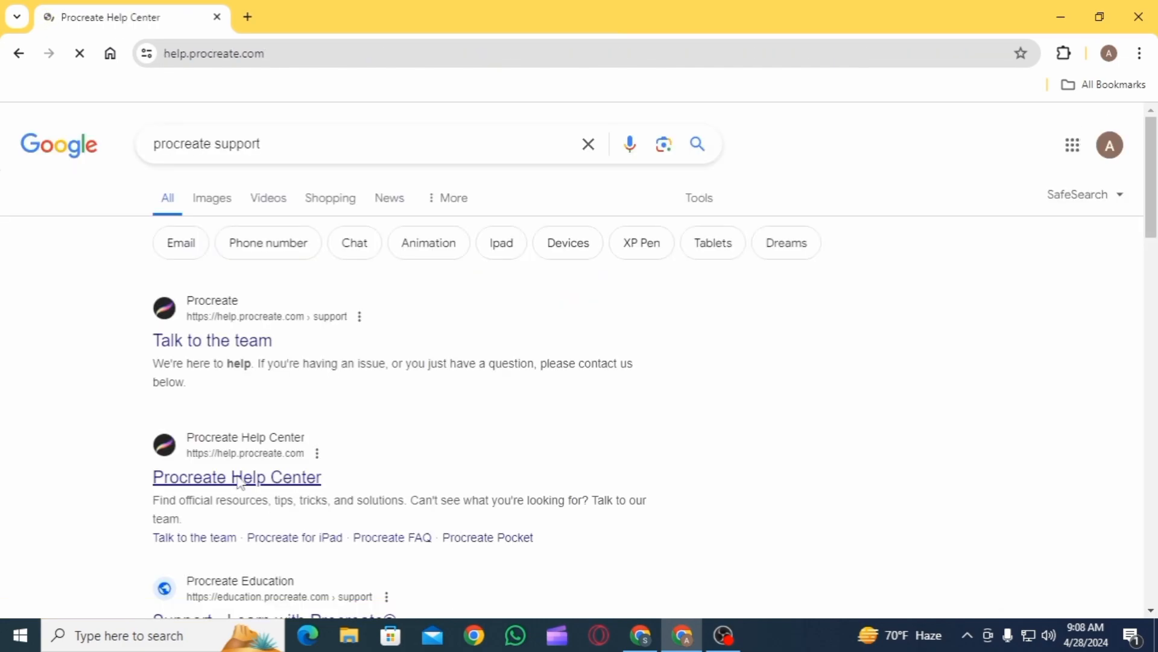
Go to the Procreate Help Center result and reach its 'Still have questions?' section
left_click(236, 476)
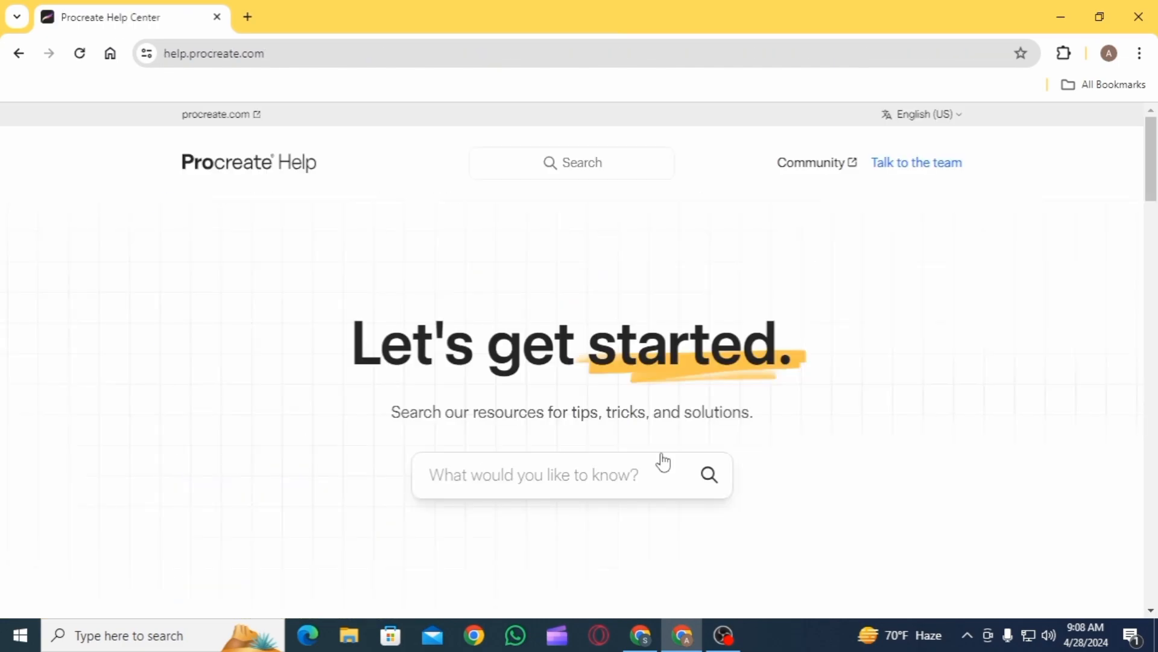
scroll("down", 3)
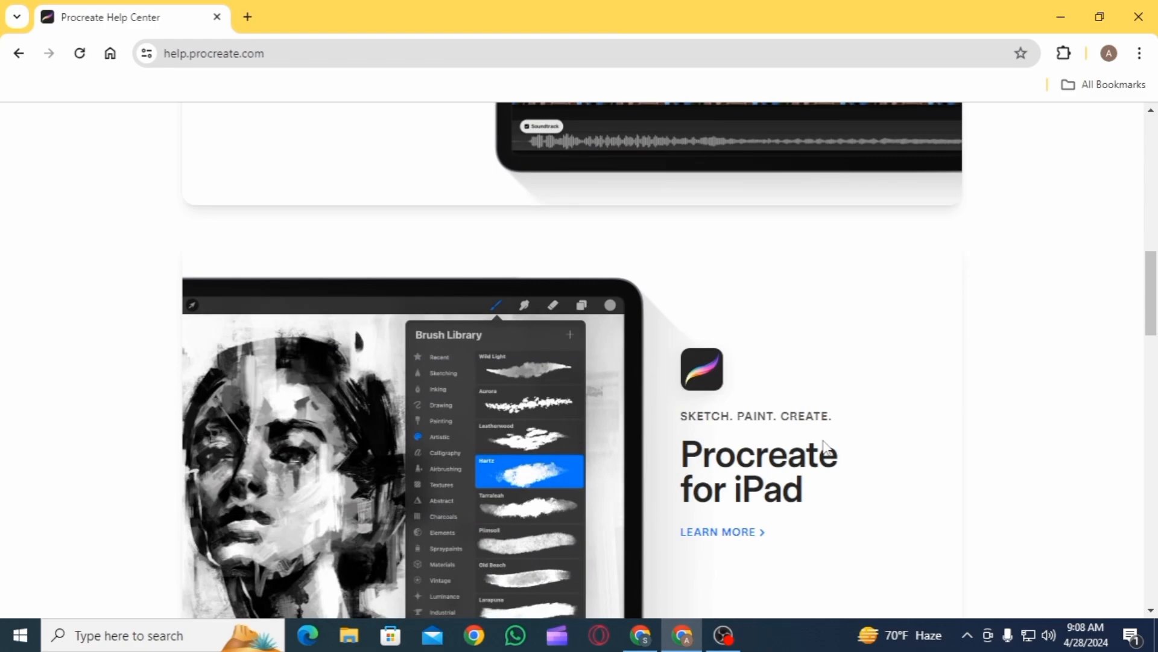
scroll("down", 3)
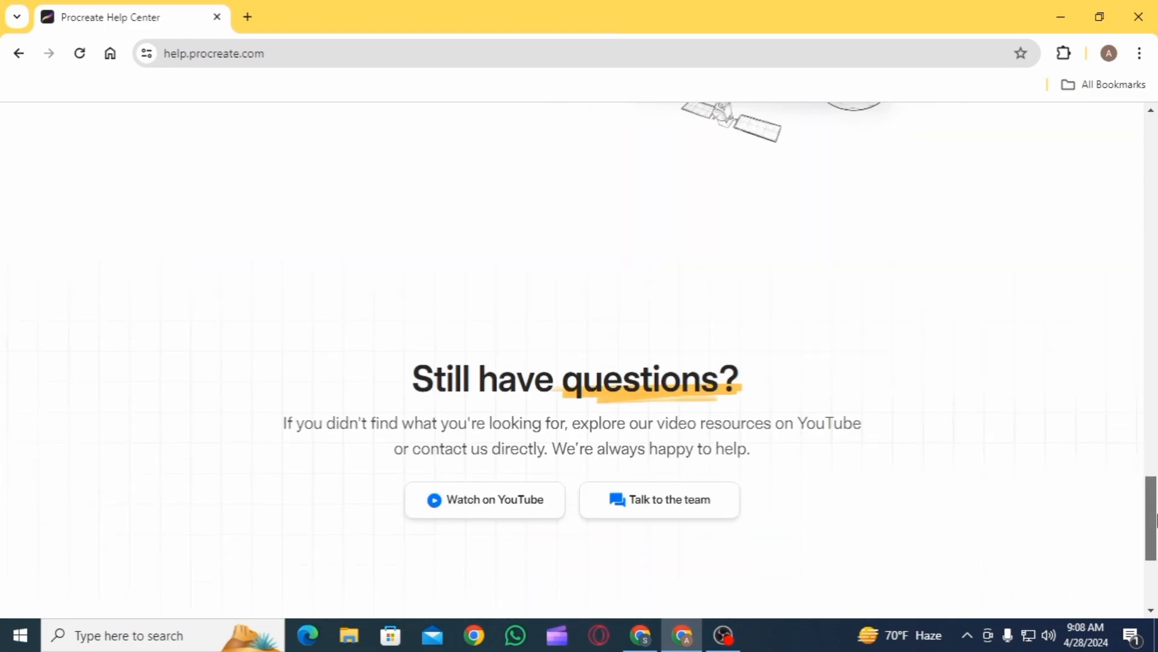
scroll("down", 3)
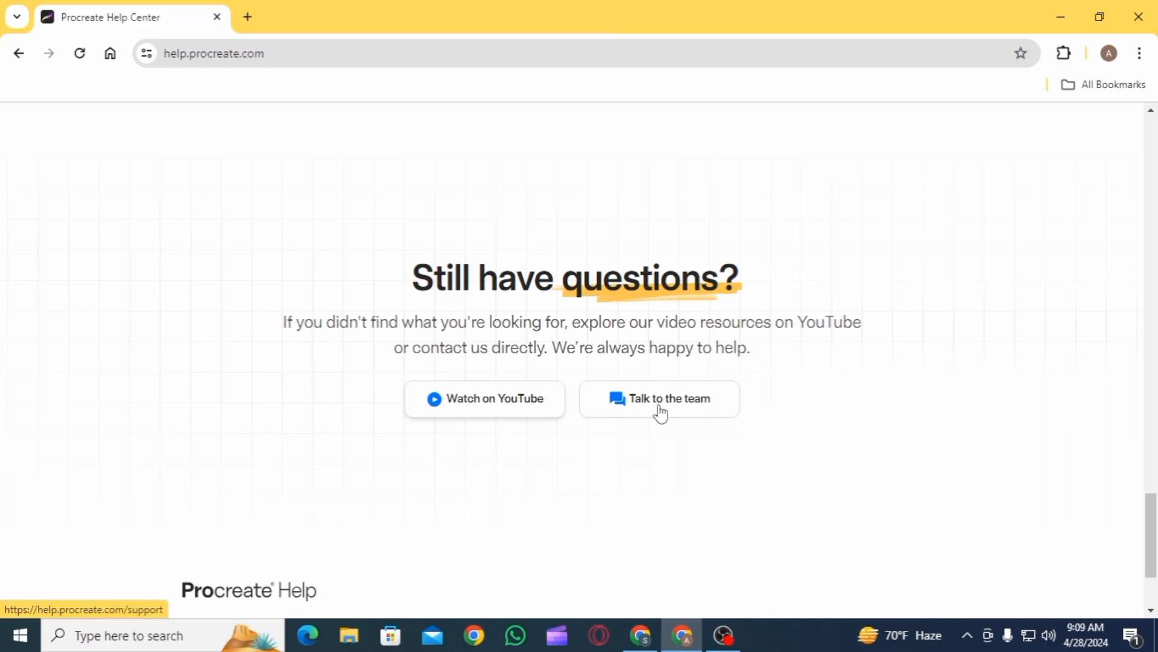
Go to 'Talk to the team' and show the request-type choices under 'Choose a selection'
left_click(659, 399)
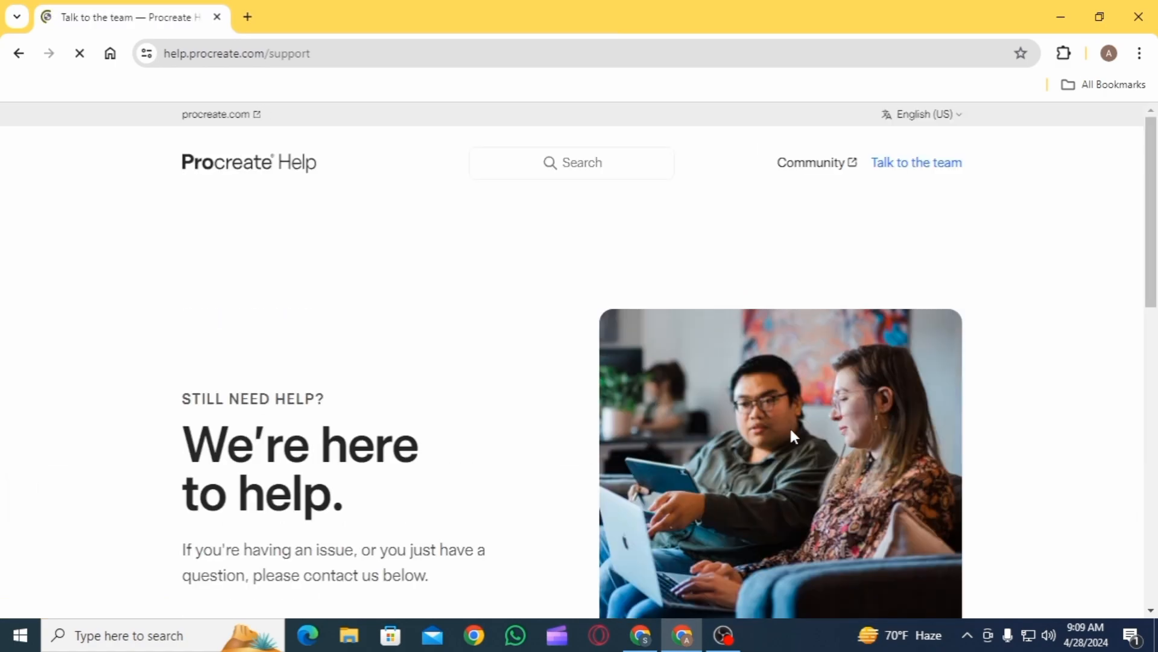
scroll("down", 3)
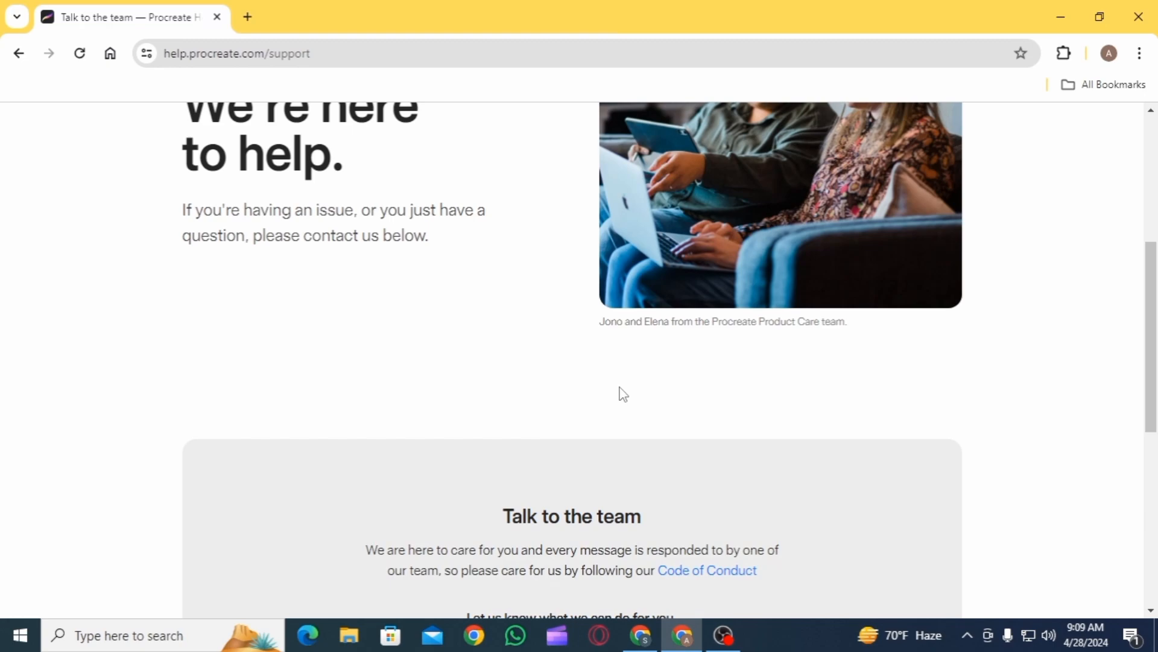
scroll("down", 3)
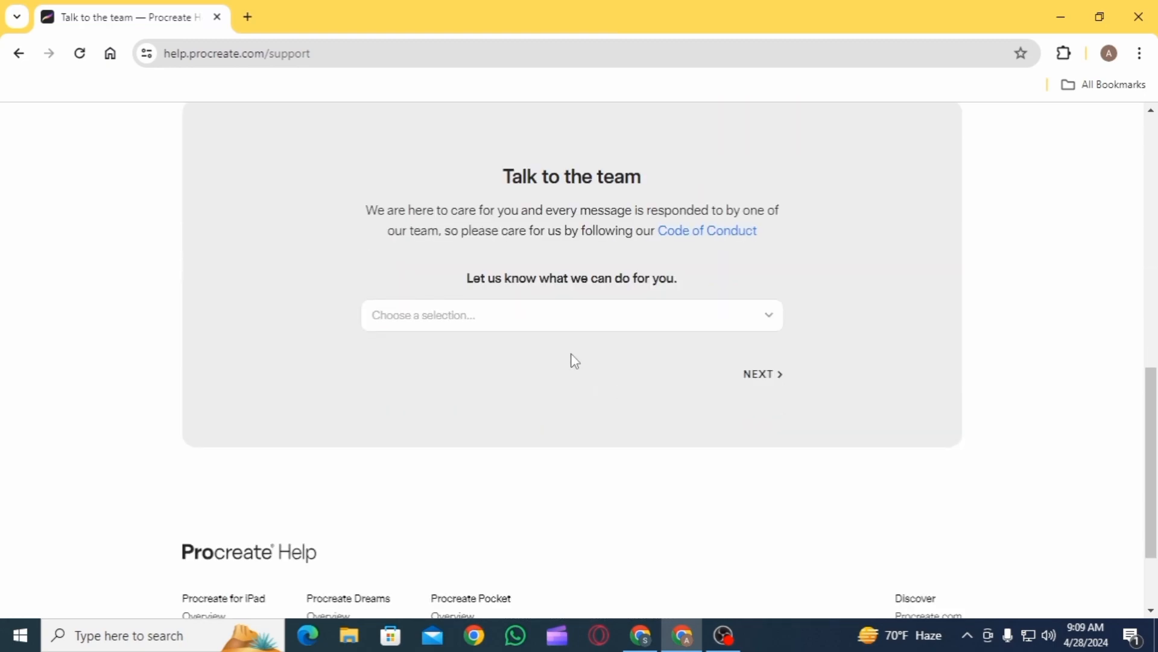
left_click(571, 315)
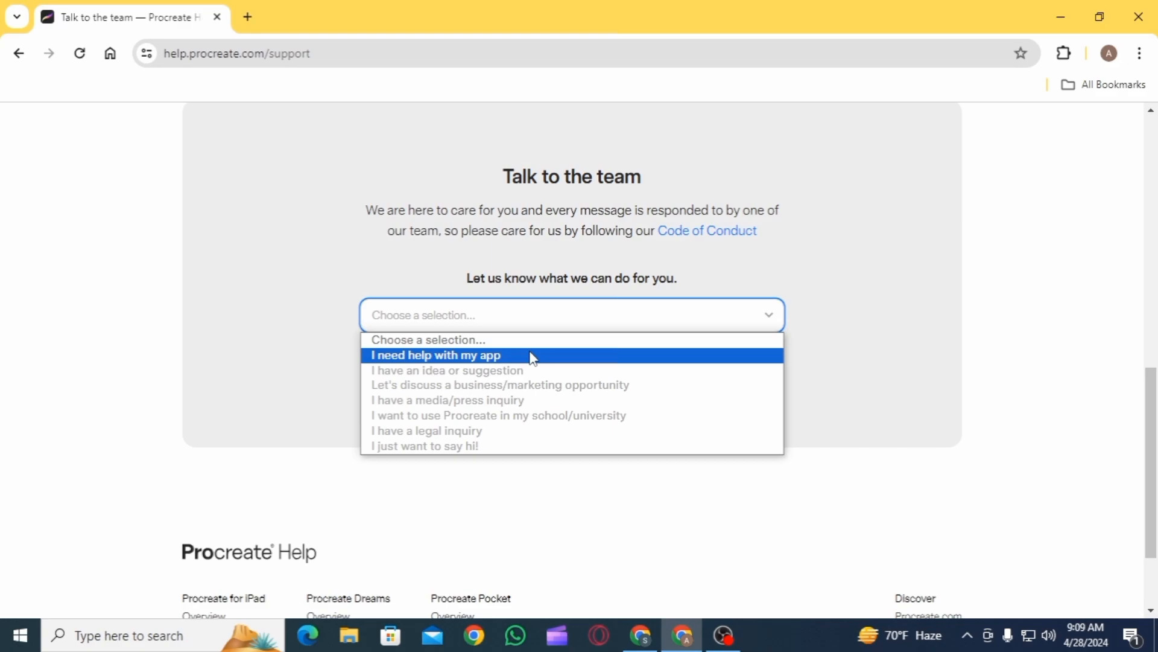
Request app help for Procreate for iPad 5.3.1 on iPad (10th generation), iOS 16.7, with a stylus, and continue
left_click(436, 355)
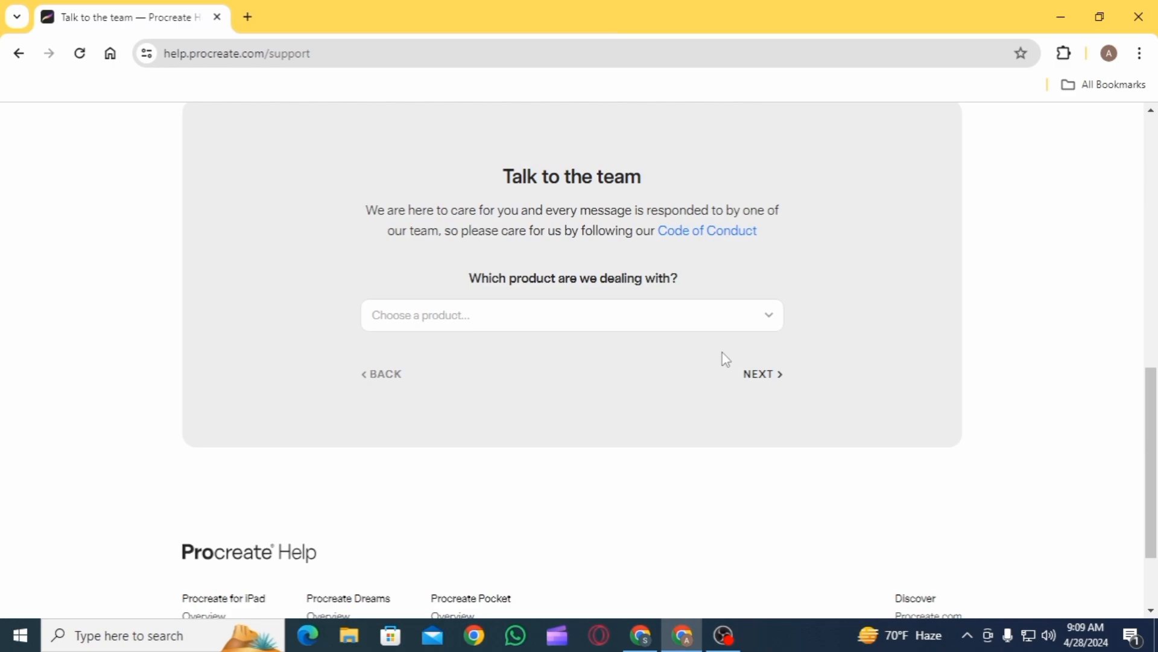
left_click(570, 315)
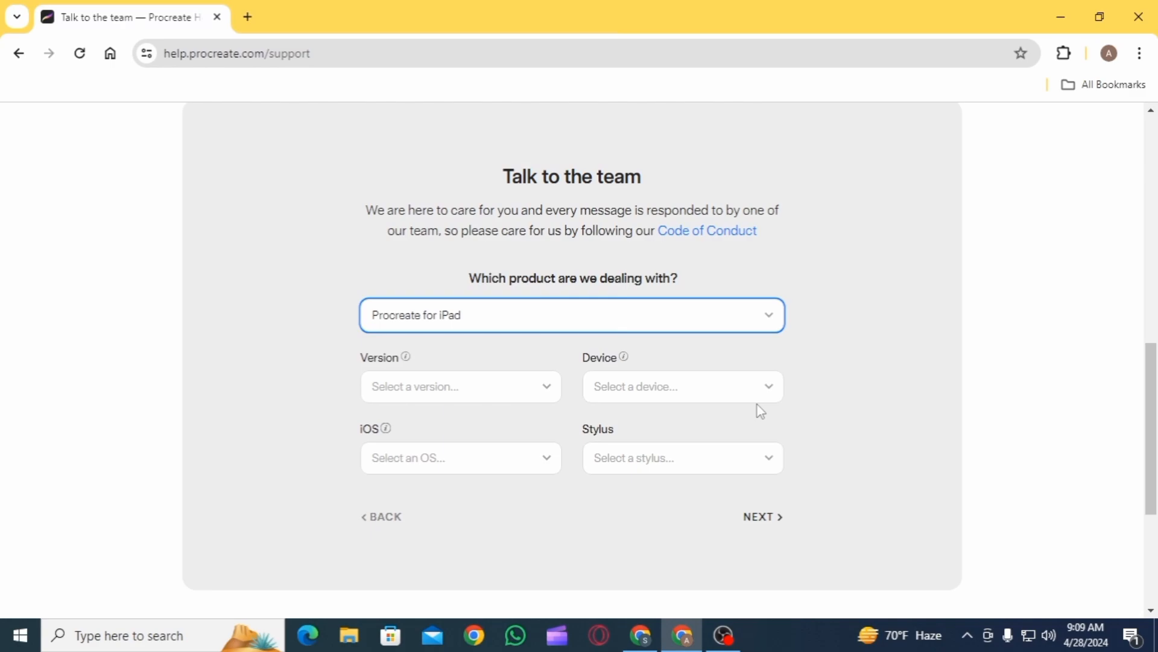
left_click(459, 386)
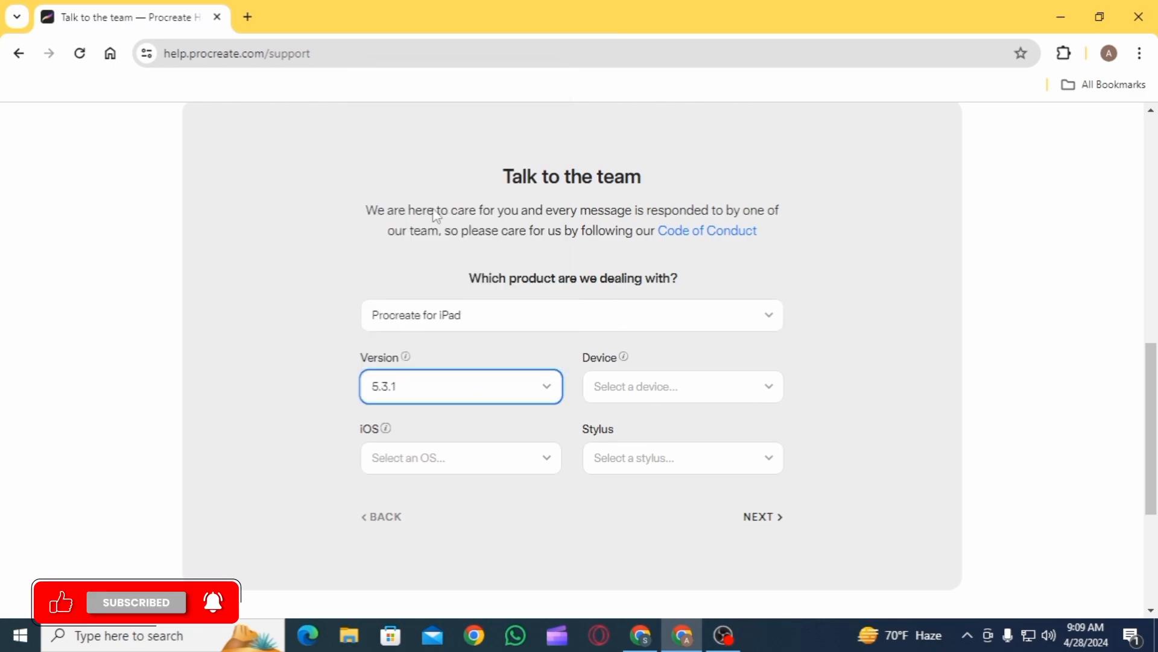
left_click(681, 386)
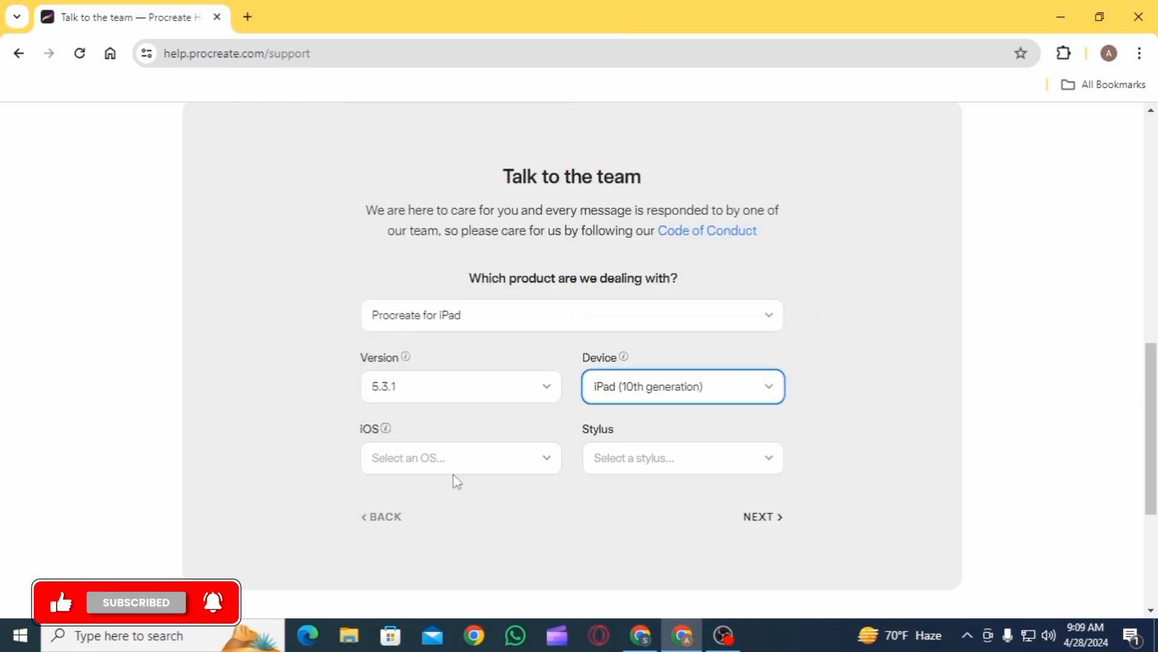
left_click(680, 458)
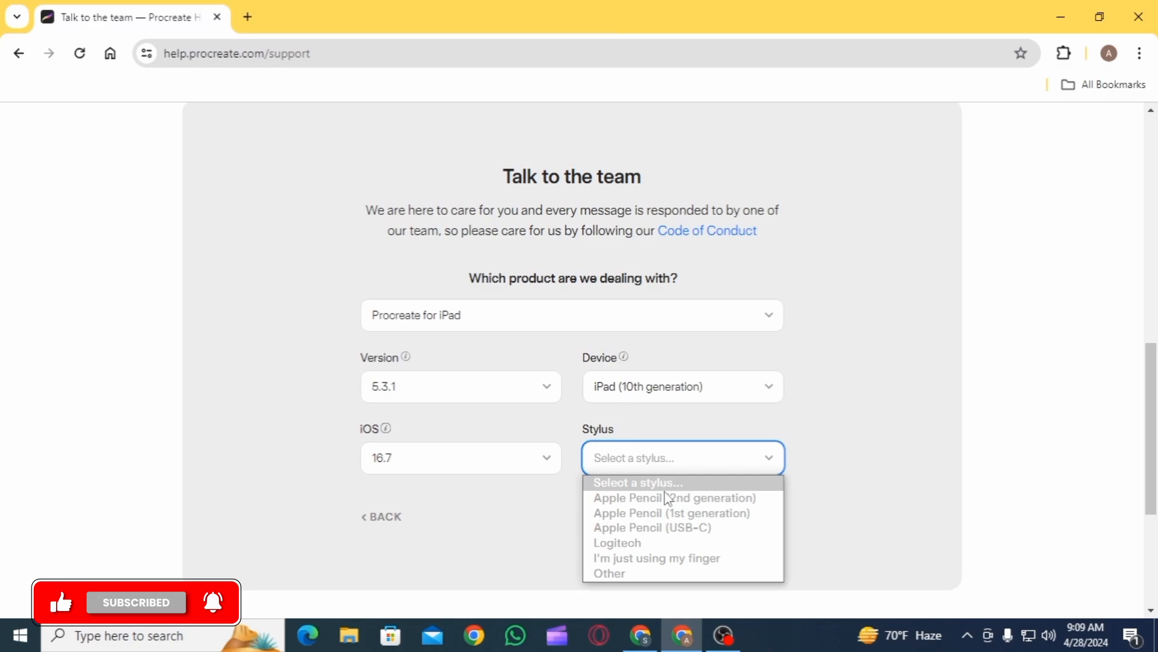
left_click(674, 498)
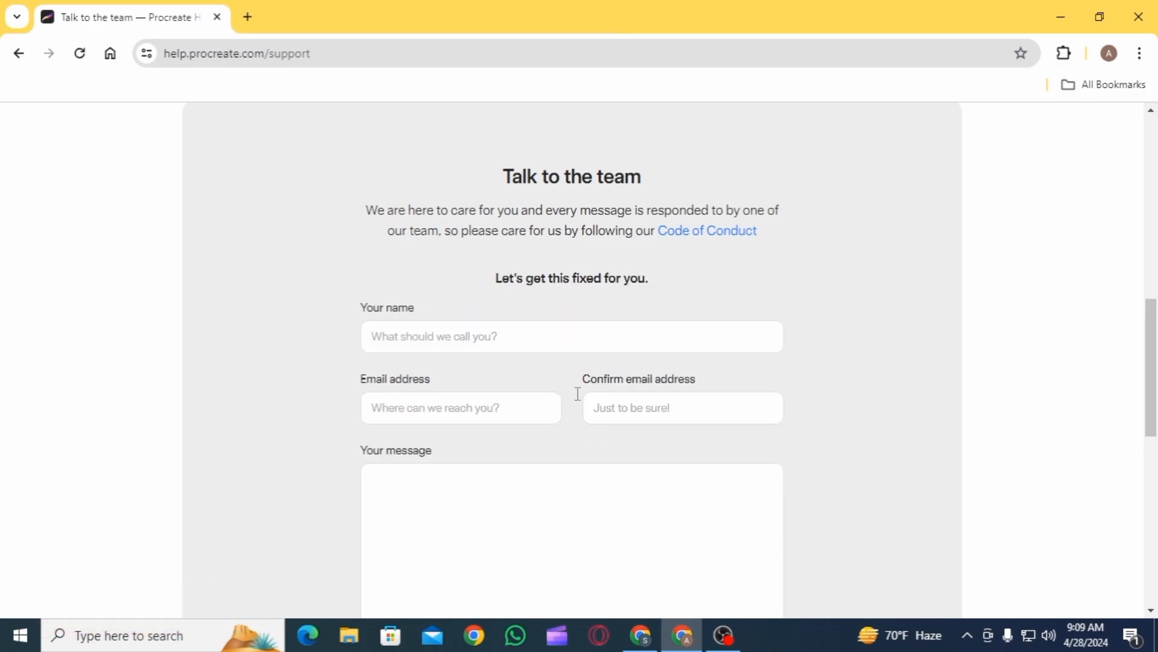
Enter the contact name and emails, and write a message asking for a free trial of Procreate
left_click(681, 407)
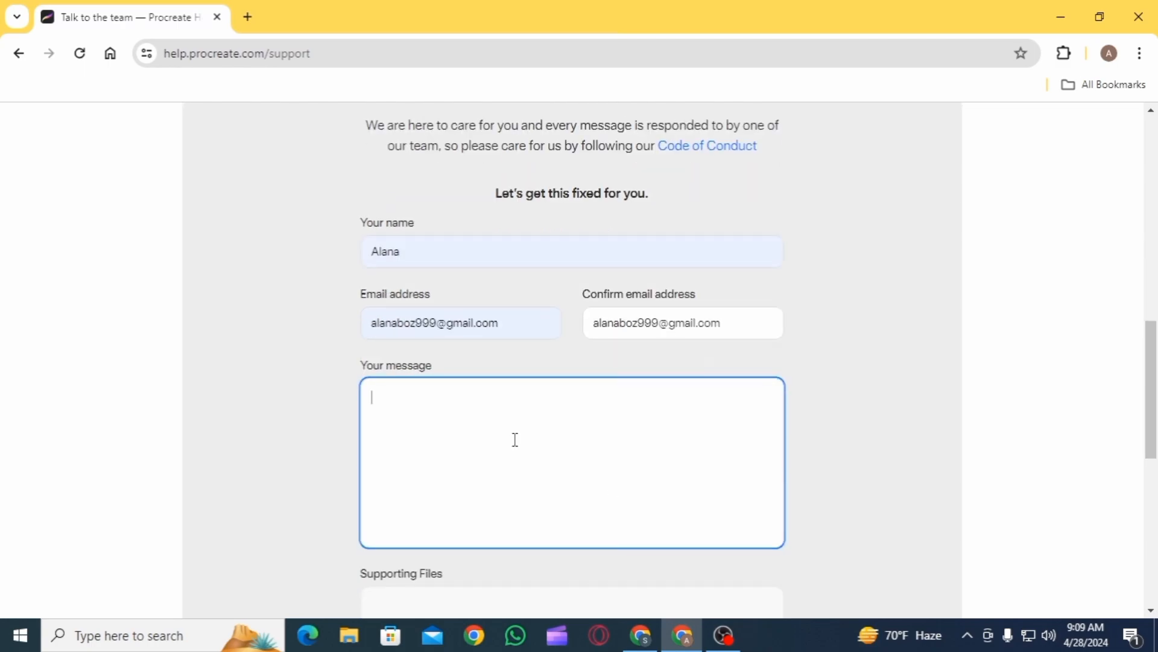
type("hi")
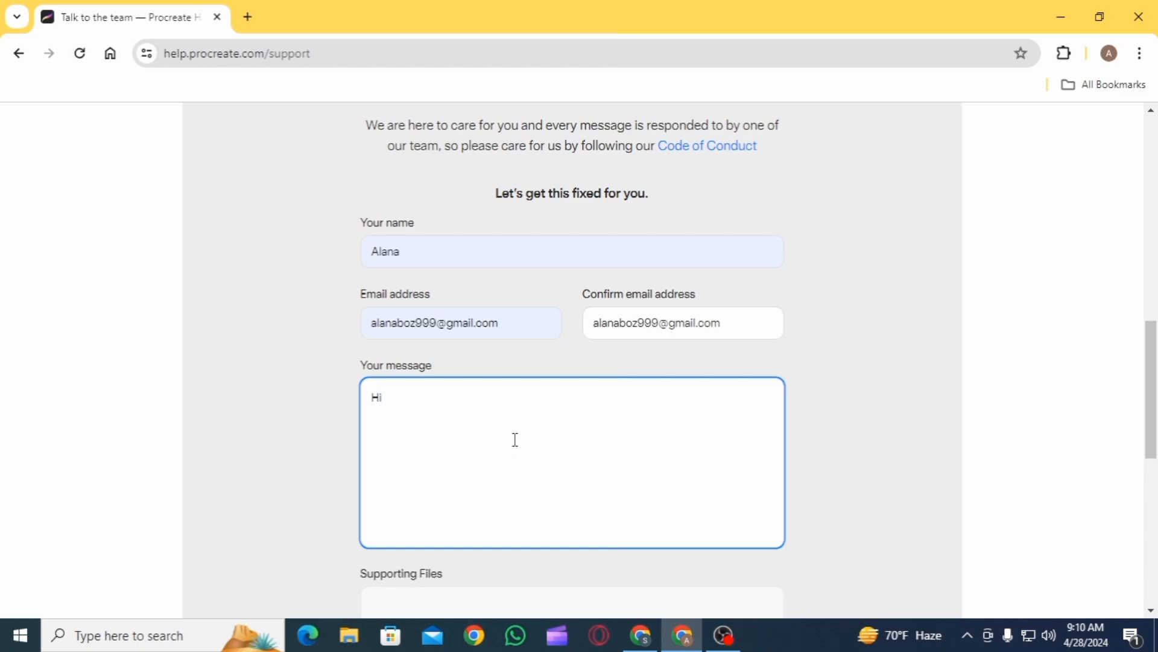
type(",")
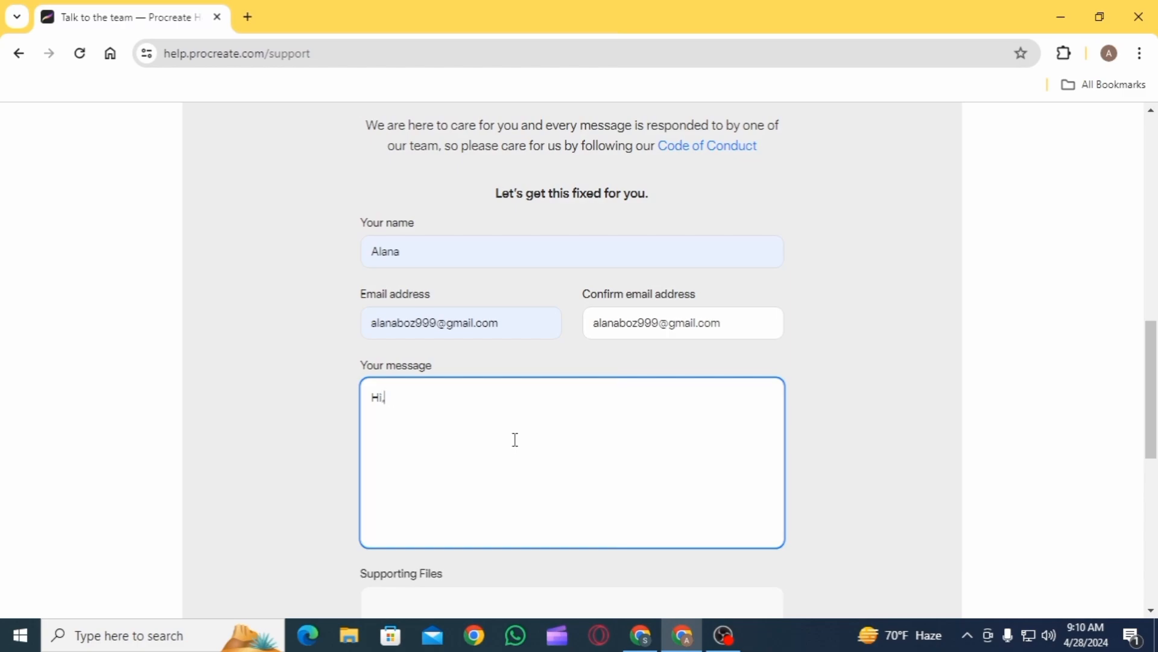
type("actul")
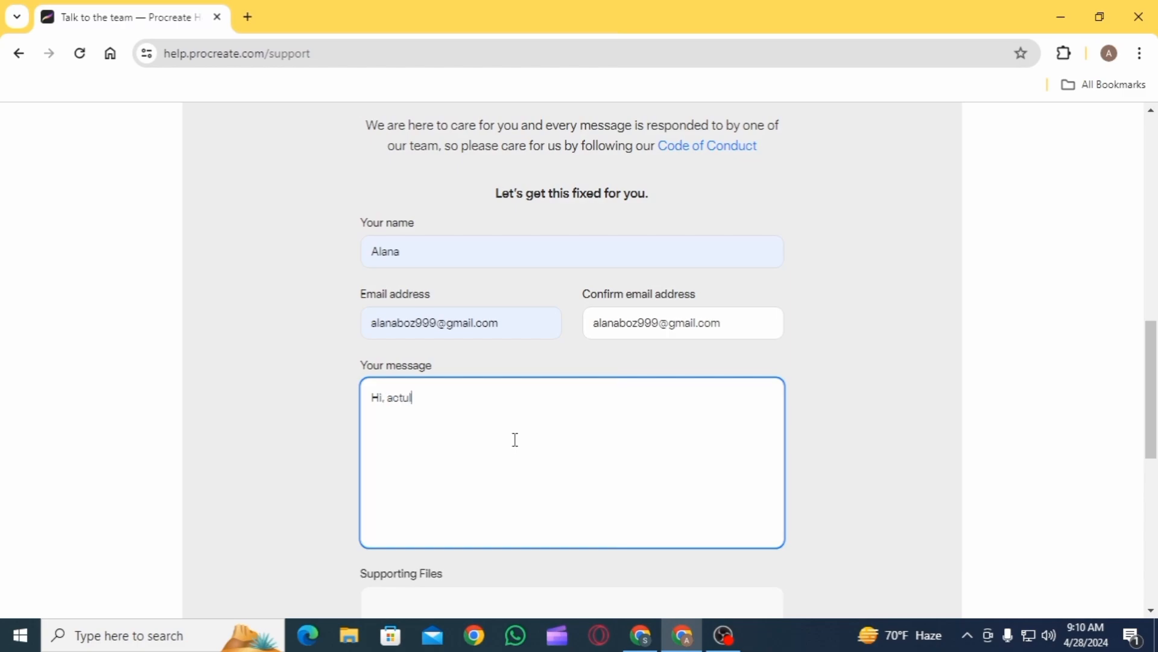
type("allly")
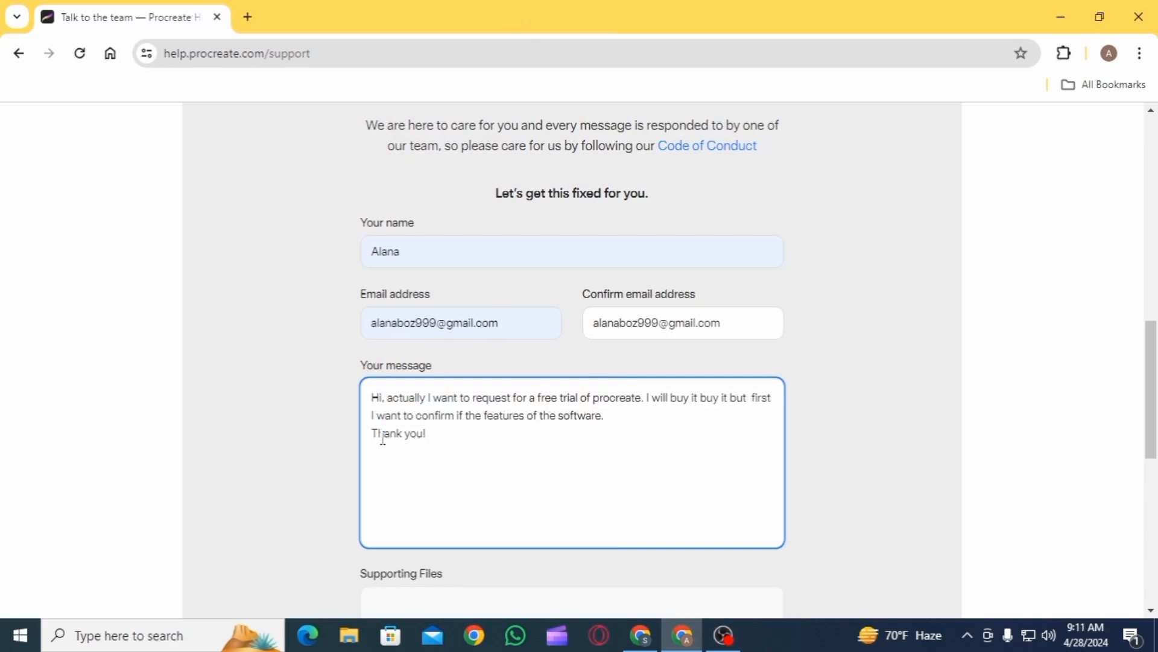
scroll("down", 3)
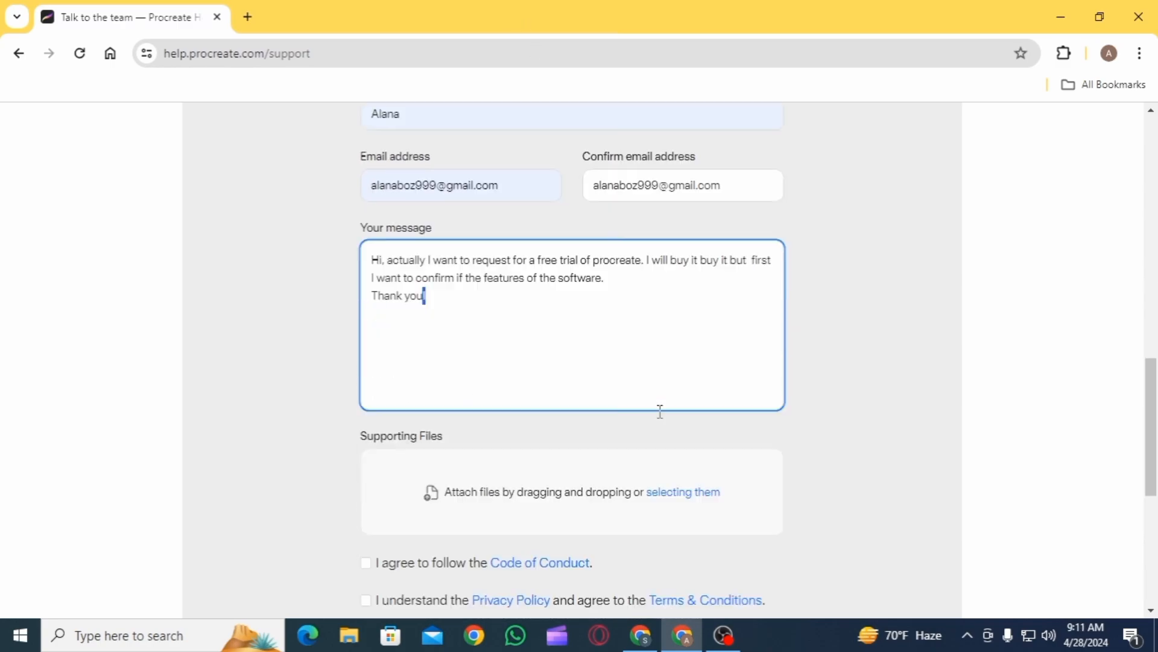
Accept the Code of Conduct and the Privacy Policy and Terms & Conditions, then submit the request
scroll("down", 3)
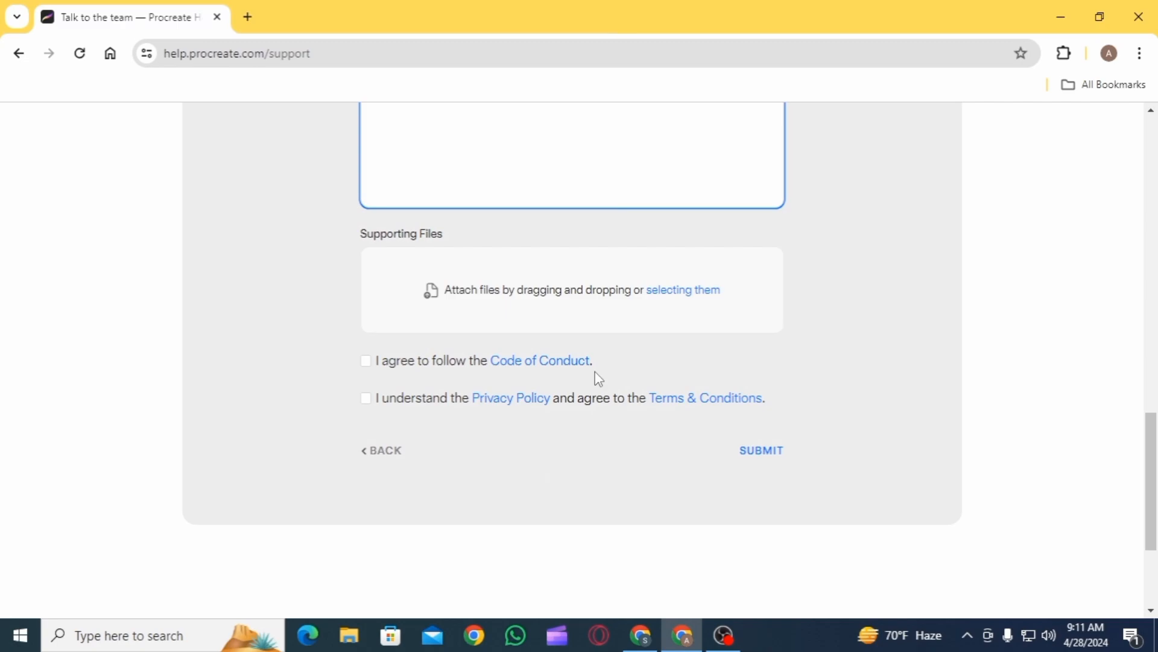
mouse_move(679, 326)
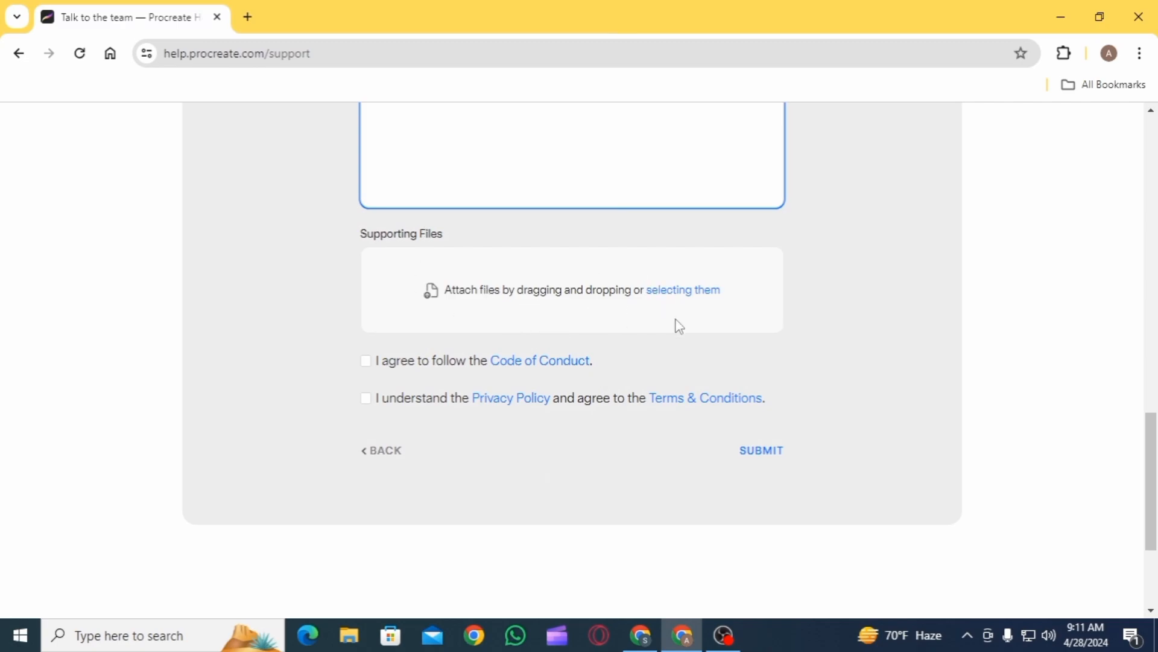
left_click(365, 361)
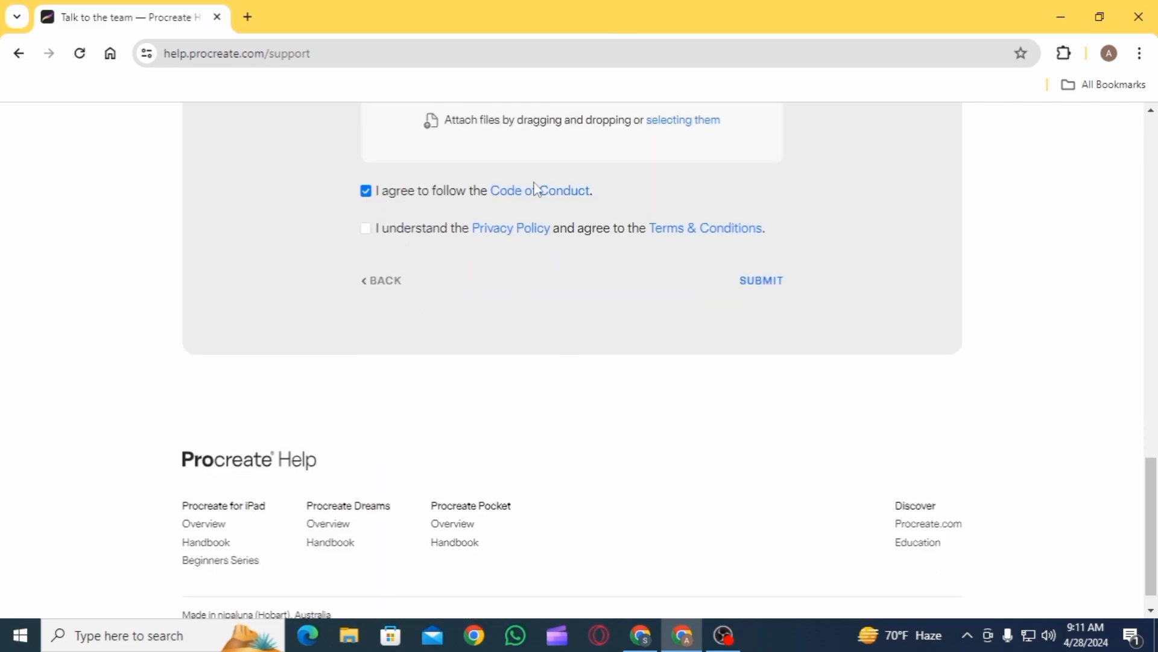
left_click(365, 228)
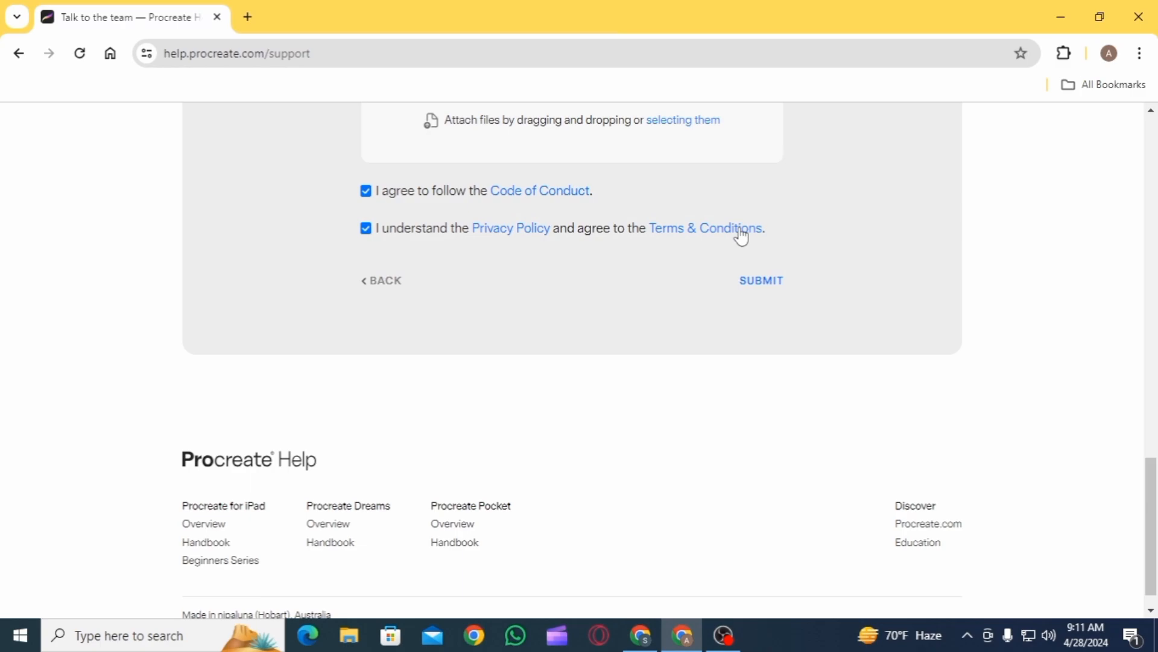
left_click(760, 280)
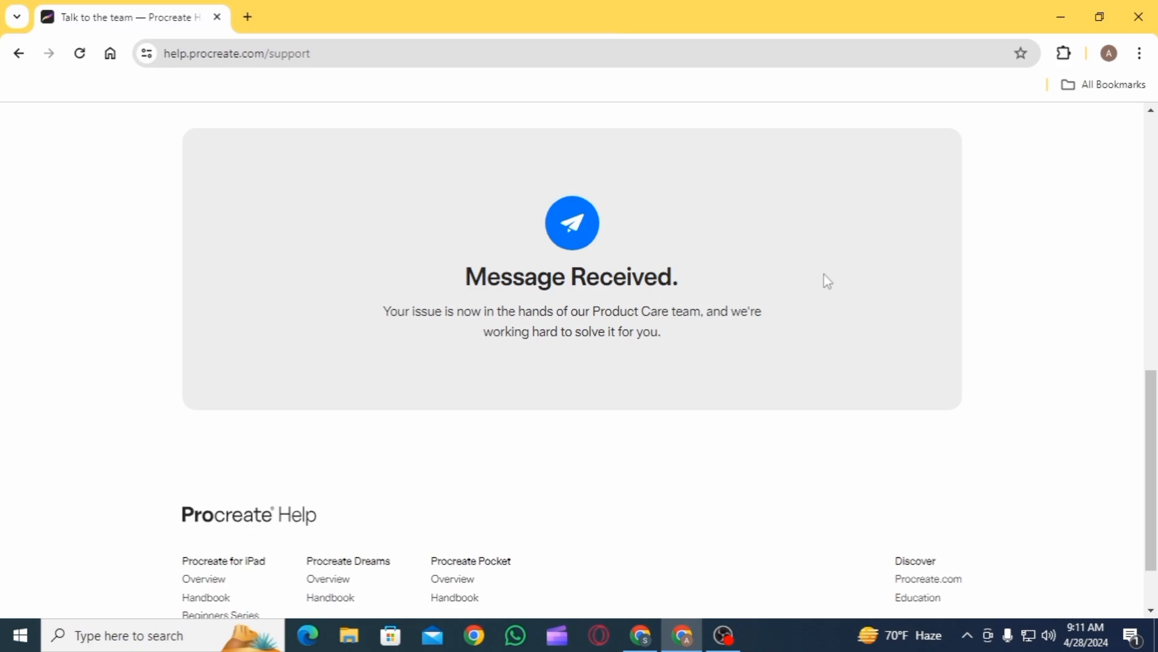
mouse_move(774, 171)
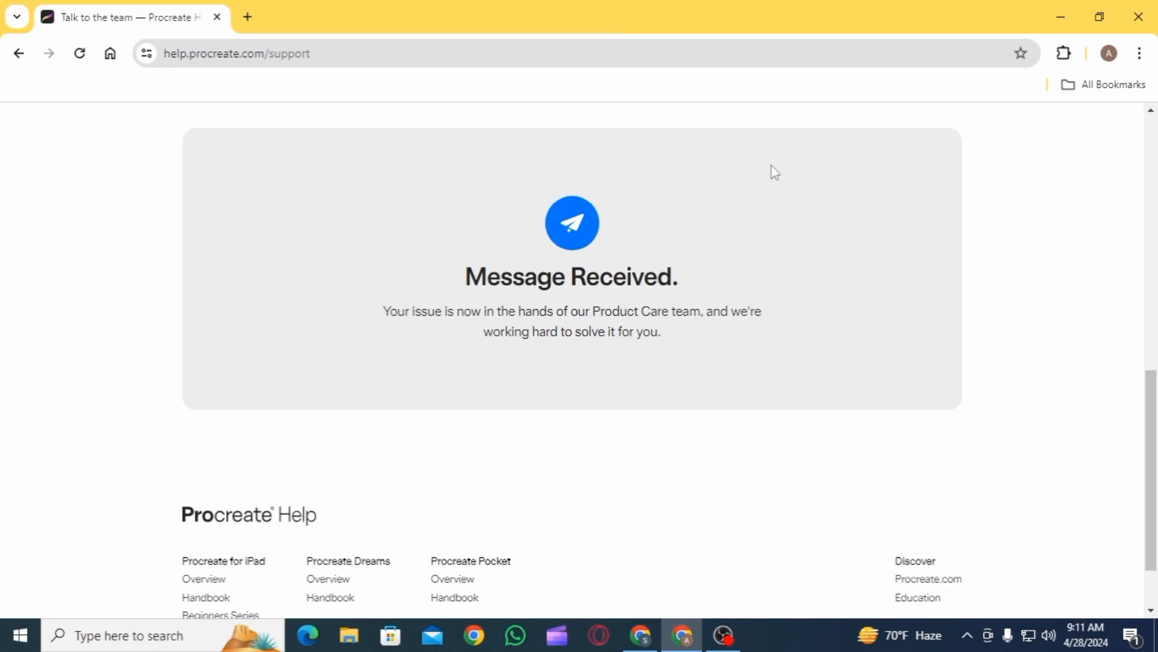